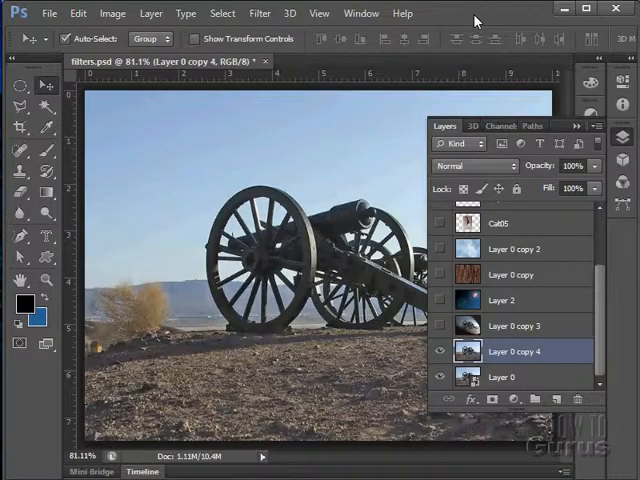
# Step: Try the Sharpen filter and undo it, then apply Sharpen More to the cannon photo
pyautogui.click(259, 13)
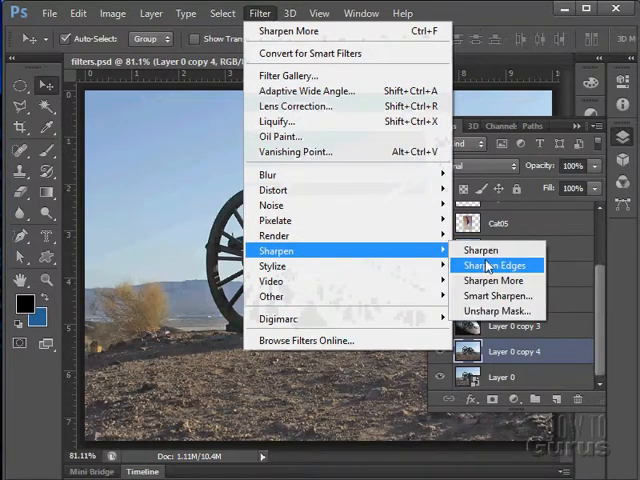
pyautogui.moveTo(492, 280)
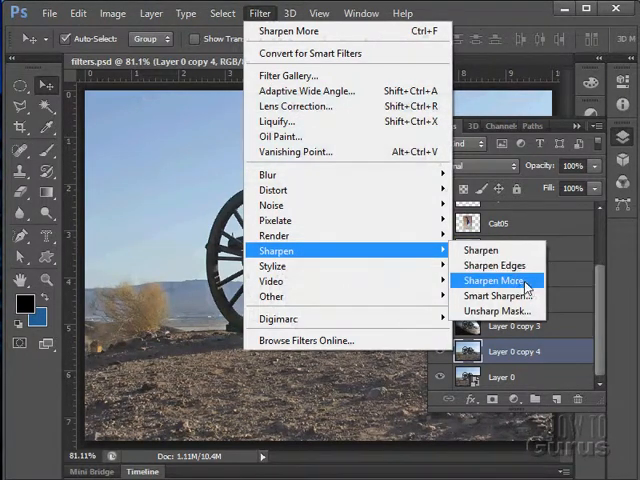
pyautogui.moveTo(480, 250)
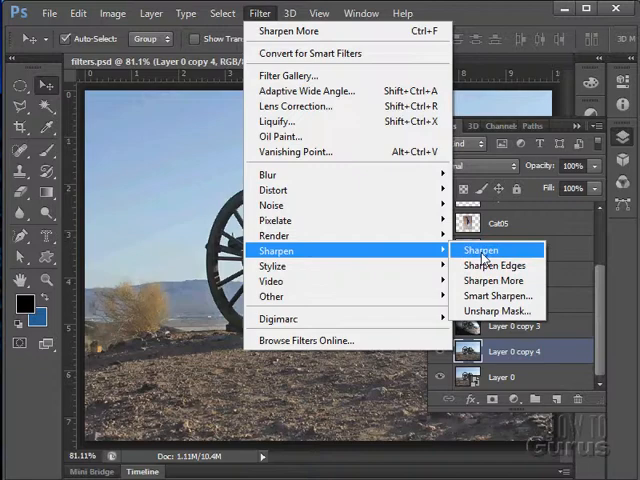
pyautogui.click(480, 250)
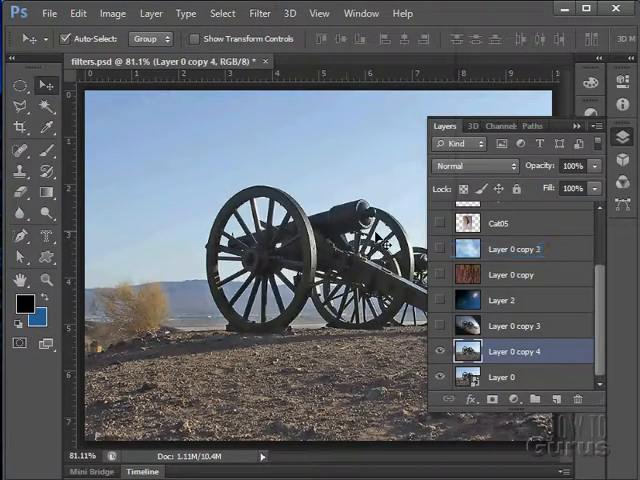
pyautogui.click(78, 13)
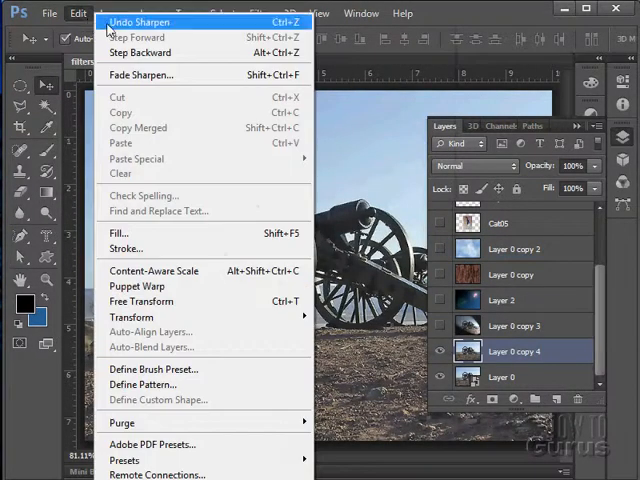
pyautogui.click(259, 13)
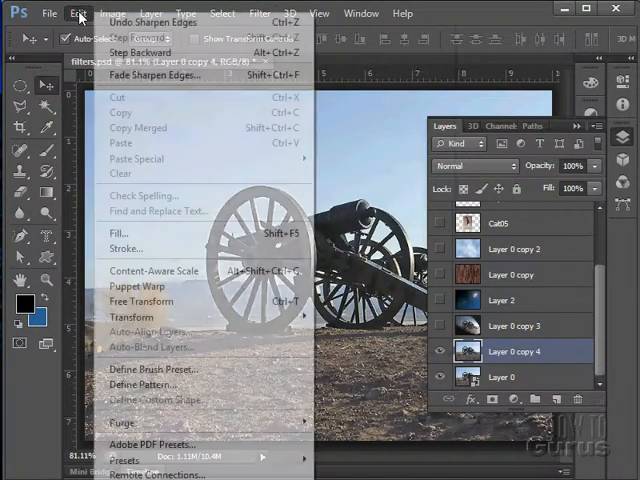
pyautogui.click(259, 13)
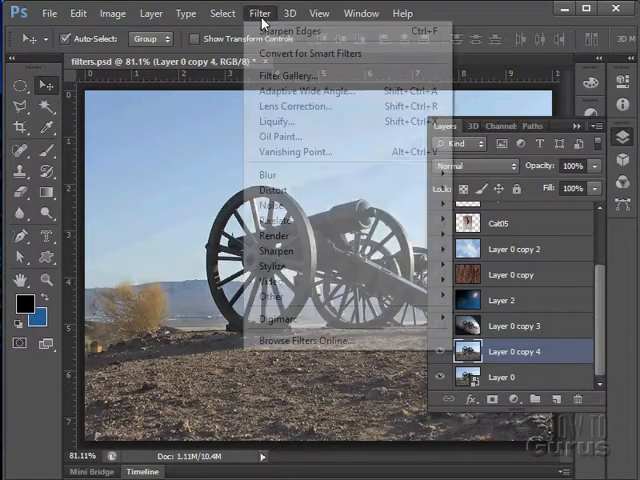
pyautogui.moveTo(277, 250)
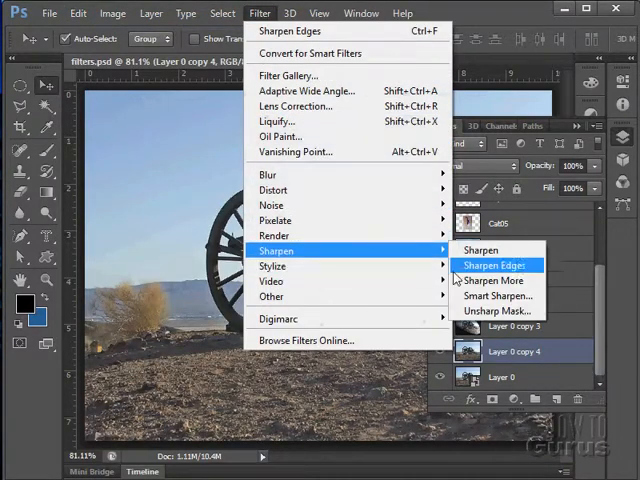
pyautogui.click(493, 265)
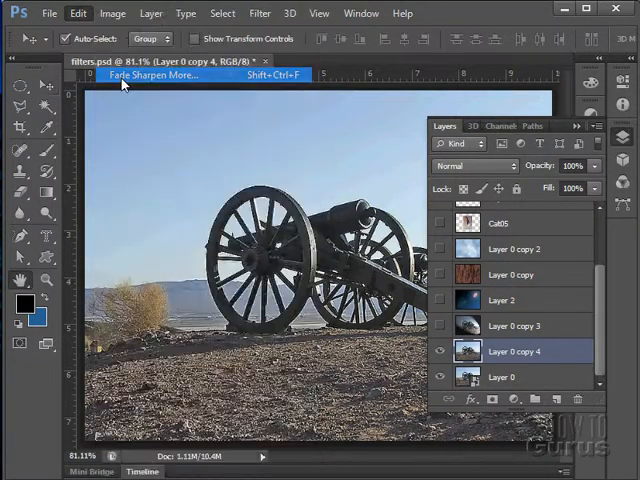
pyautogui.click(158, 75)
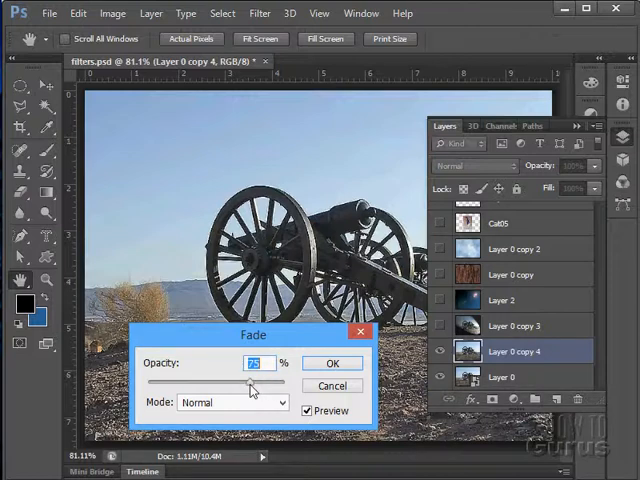
pyautogui.moveTo(253, 382); pyautogui.dragTo(246, 382)
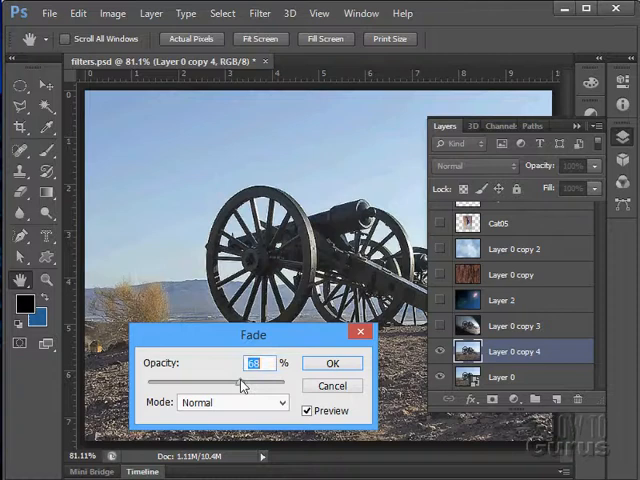
pyautogui.click(232, 403)
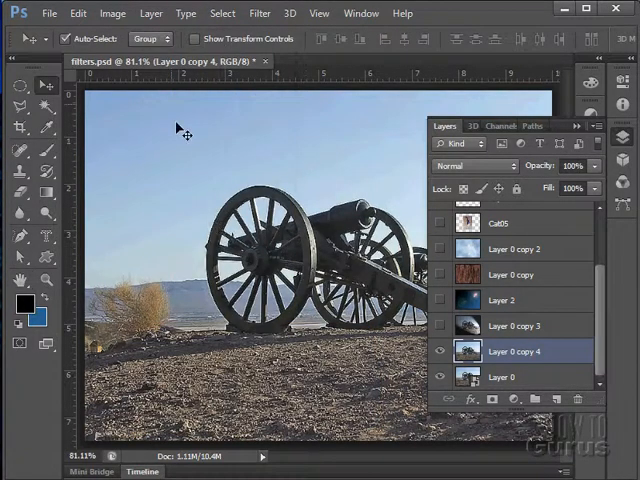
# Step: Open the Smart Sharpen dialog from Filter > Sharpen on the cannon photo
pyautogui.click(77, 13)
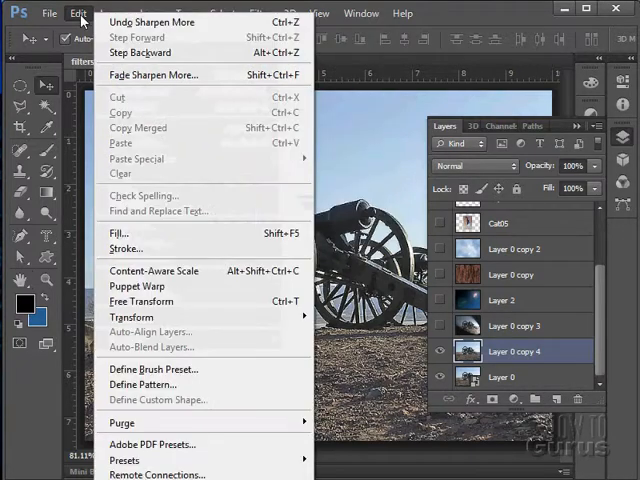
pyautogui.click(262, 13)
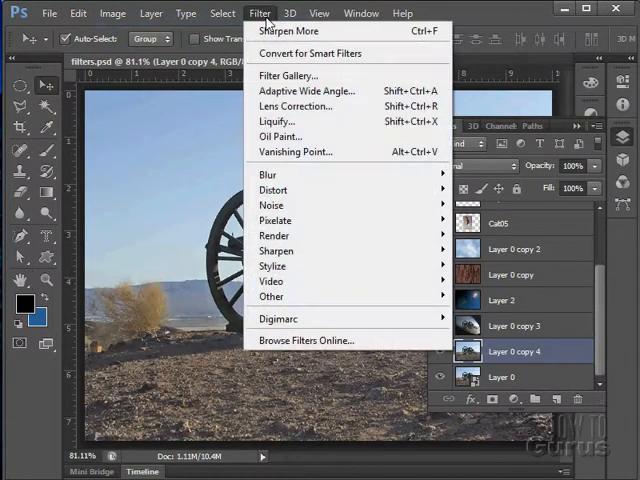
pyautogui.moveTo(277, 250)
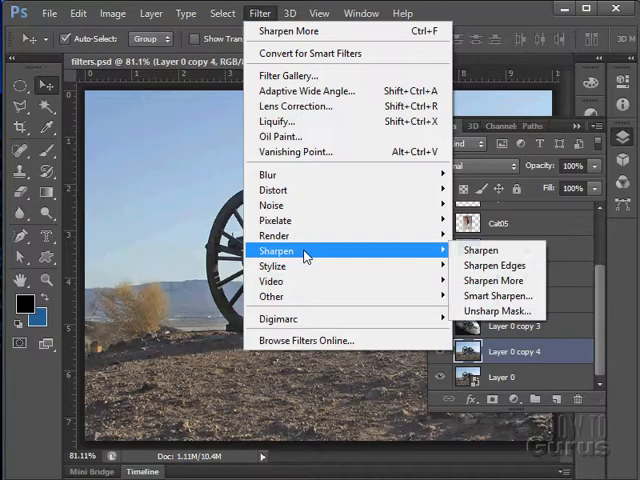
pyautogui.click(498, 296)
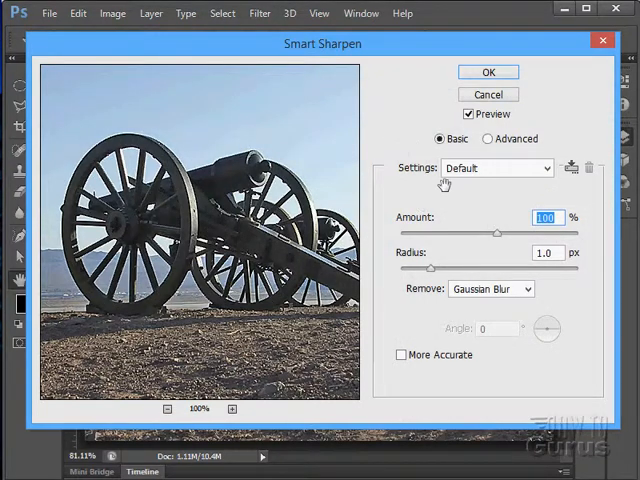
# Step: Show the Advanced Smart Sharpen options and check the Remove blur type list
pyautogui.click(488, 138)
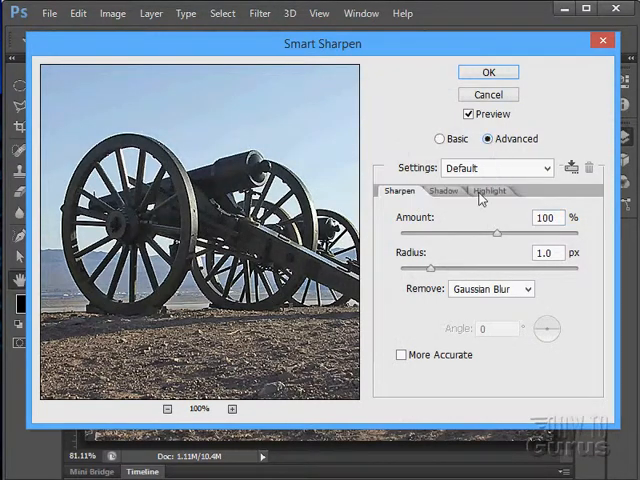
pyautogui.click(443, 191)
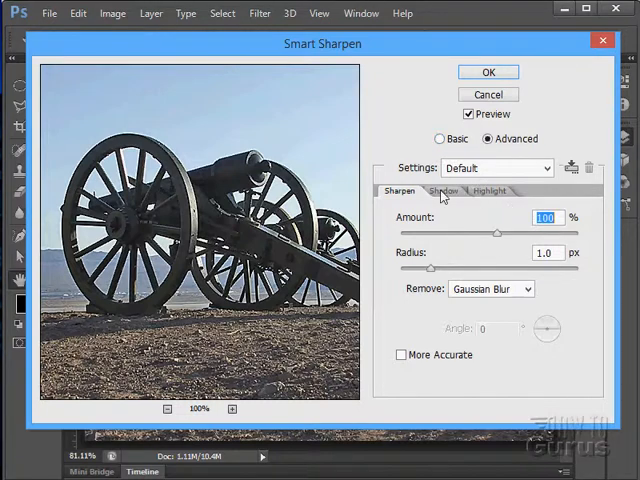
pyautogui.moveTo(510, 291)
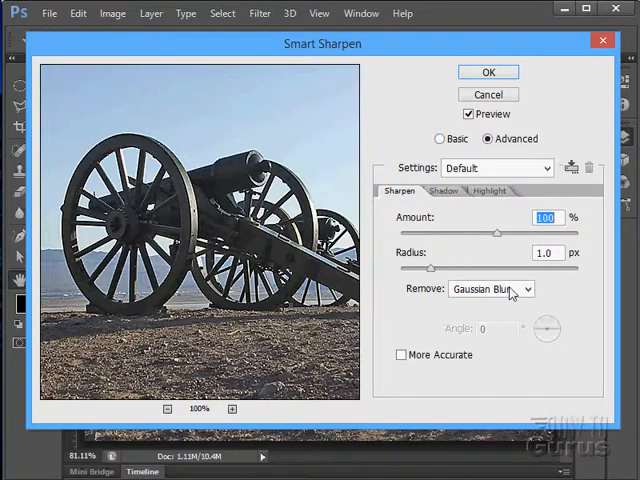
pyautogui.click(491, 288)
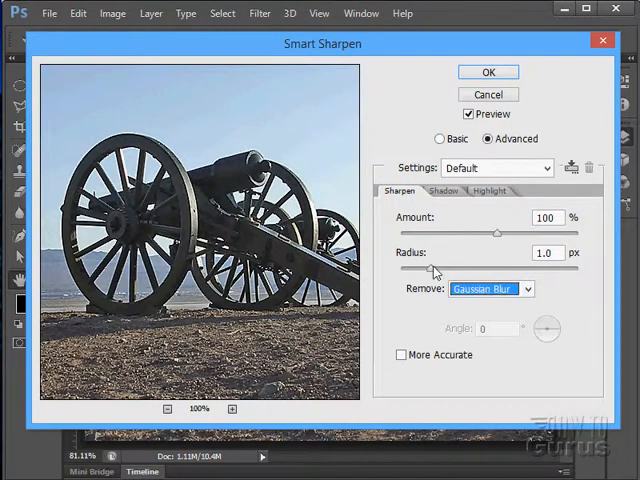
# Step: Set Smart Sharpen Amount to 500% and Radius to 0.3 px
pyautogui.moveTo(496, 232); pyautogui.dragTo(521, 232)
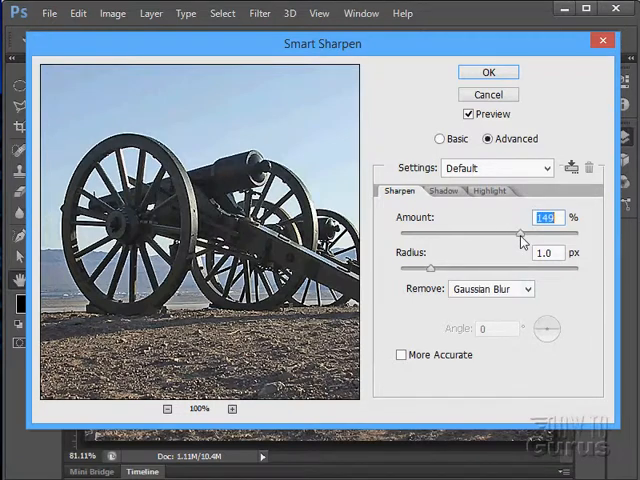
pyautogui.moveTo(520, 233); pyautogui.dragTo(570, 233)
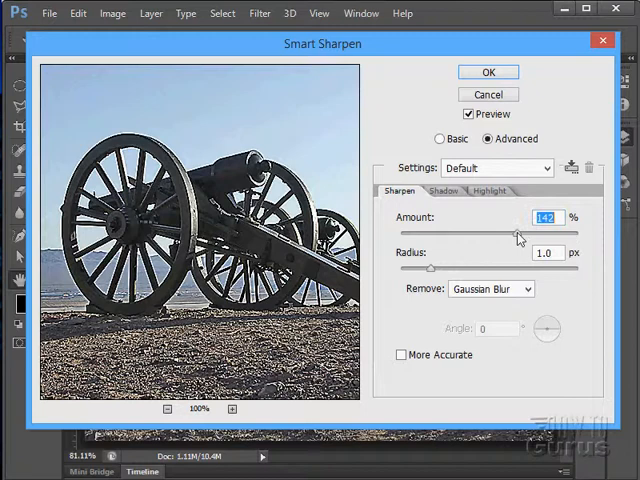
pyautogui.moveTo(518, 234); pyautogui.dragTo(403, 234)
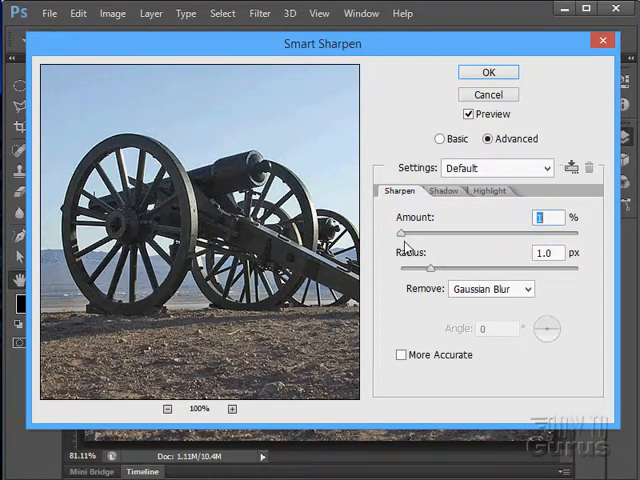
pyautogui.moveTo(401, 234); pyautogui.dragTo(478, 234)
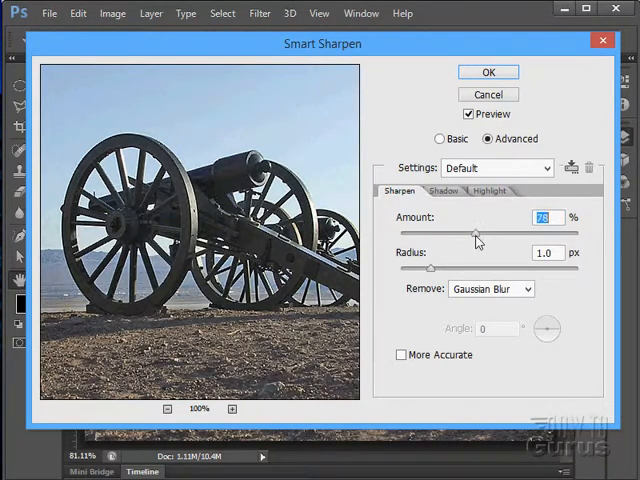
pyautogui.moveTo(476, 232); pyautogui.dragTo(490, 232)
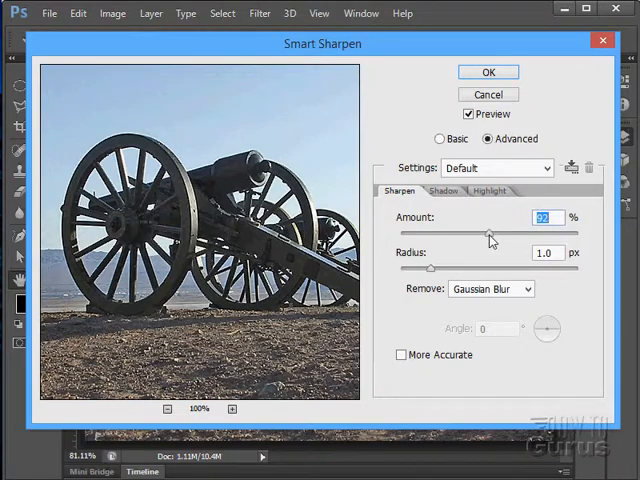
pyautogui.moveTo(489, 233); pyautogui.dragTo(548, 233)
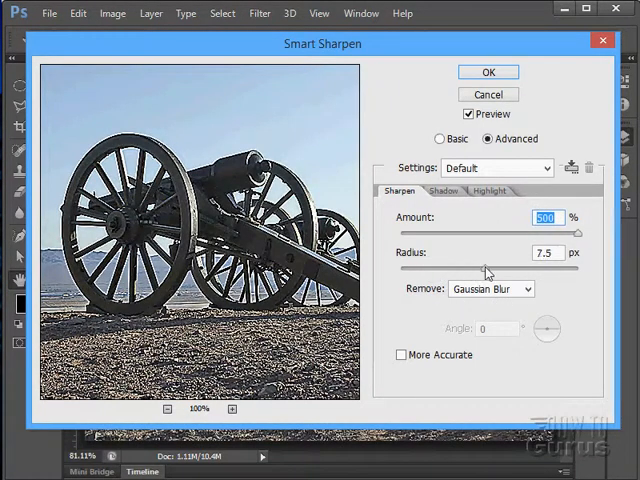
pyautogui.moveTo(485, 268); pyautogui.dragTo(455, 268)
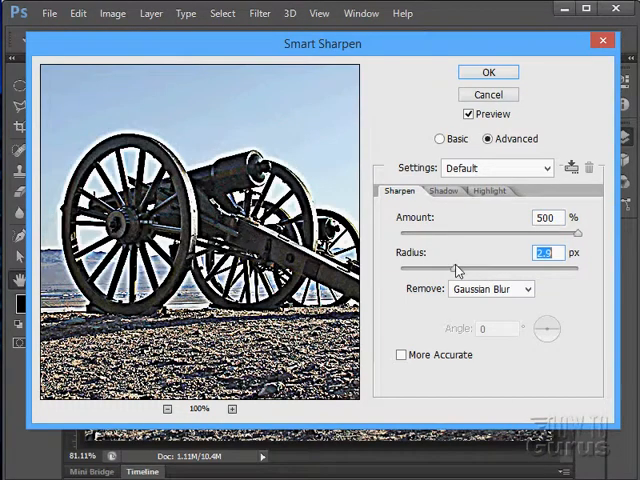
pyautogui.moveTo(456, 268); pyautogui.dragTo(520, 268)
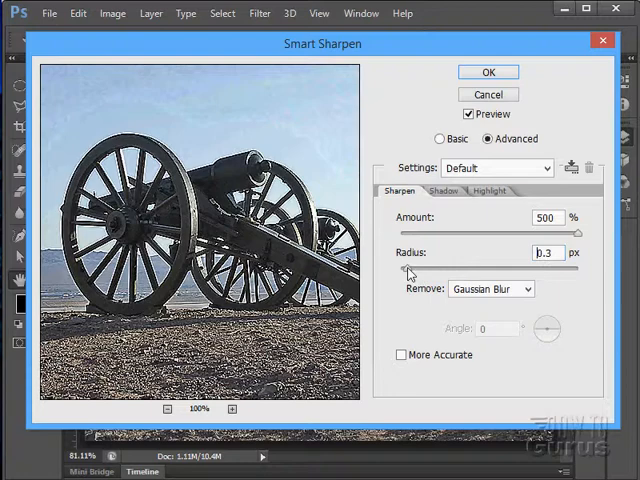
# Step: Set Radius near 0.4–0.5 px and switch Remove to Motion Blur in Smart Sharpen
pyautogui.moveTo(408, 273); pyautogui.dragTo(411, 273)
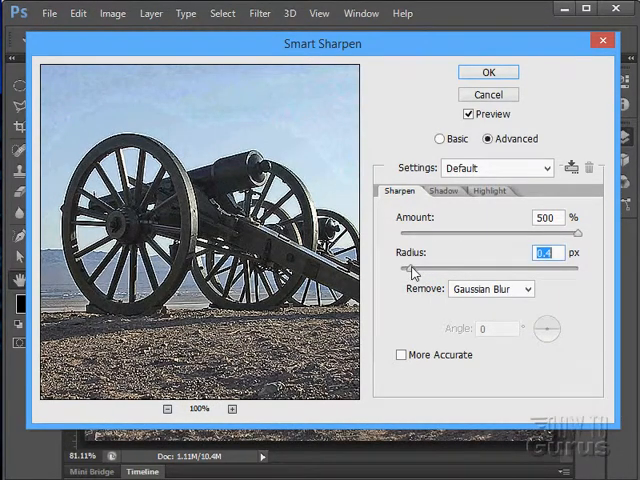
pyautogui.click(490, 288)
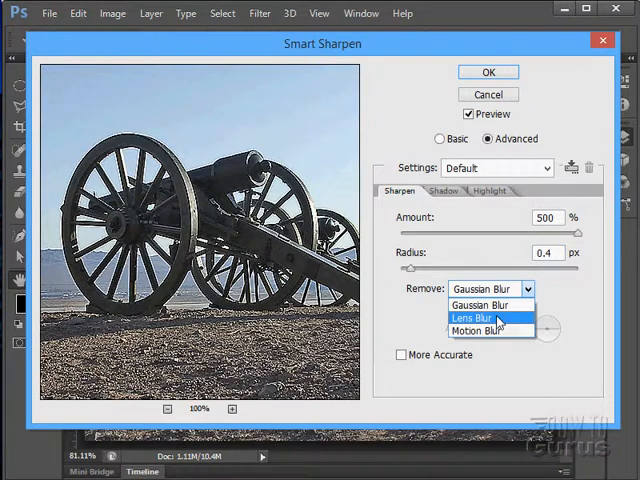
pyautogui.click(479, 330)
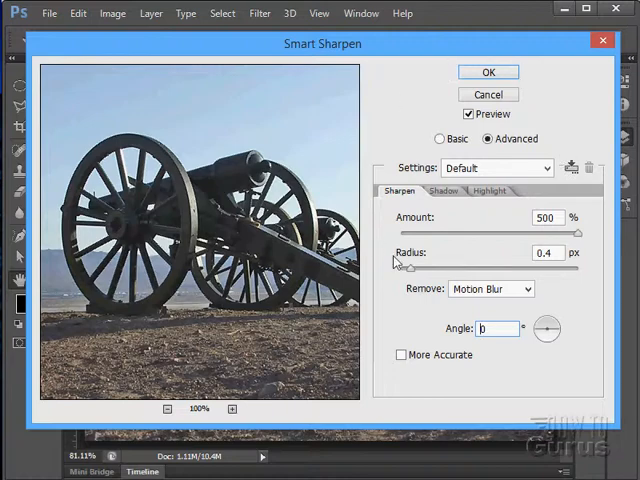
pyautogui.moveTo(410, 267); pyautogui.dragTo(418, 267)
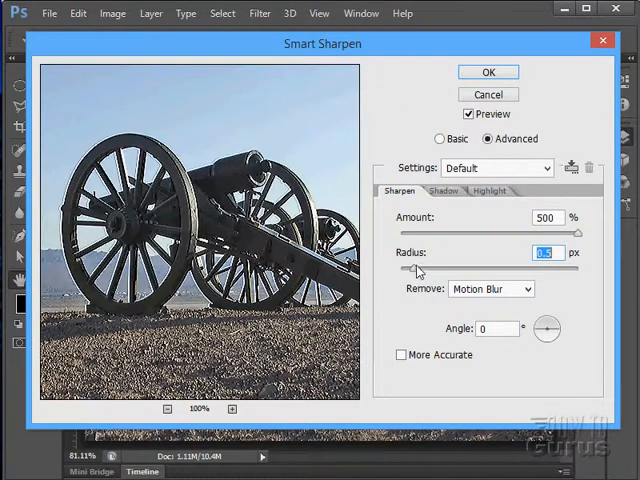
pyautogui.moveTo(418, 268); pyautogui.dragTo(410, 268)
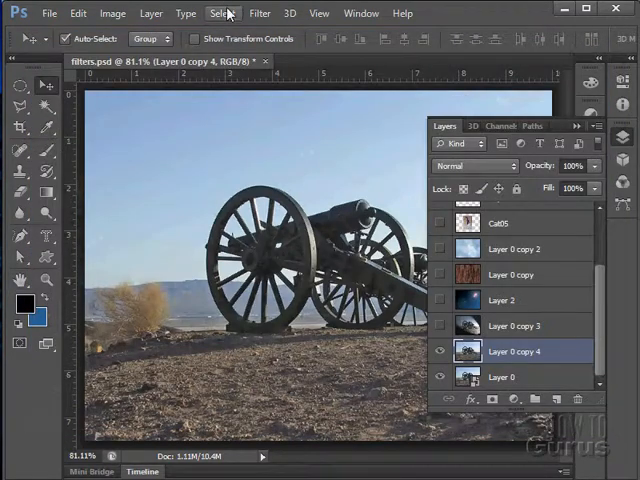
# Step: Apply Unsharp Mask after testing several radii, ending at 40% amount and 1.3 px radius
pyautogui.click(259, 13)
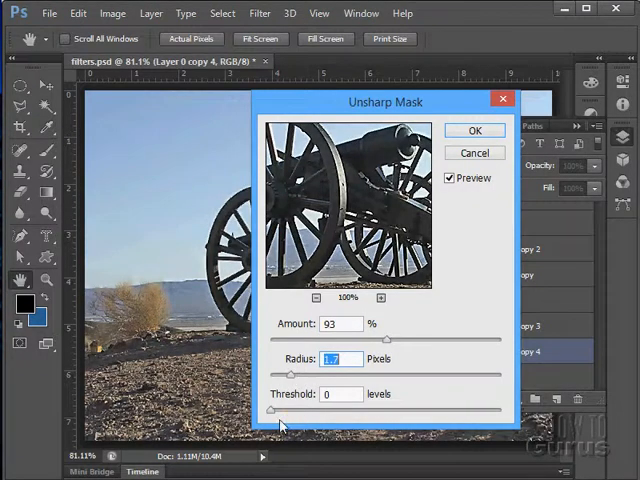
pyautogui.moveTo(279, 373); pyautogui.dragTo(440, 373)
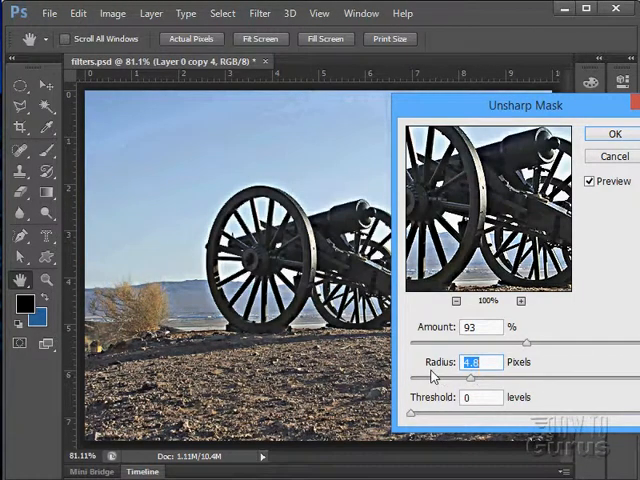
pyautogui.moveTo(470, 378); pyautogui.dragTo(425, 378)
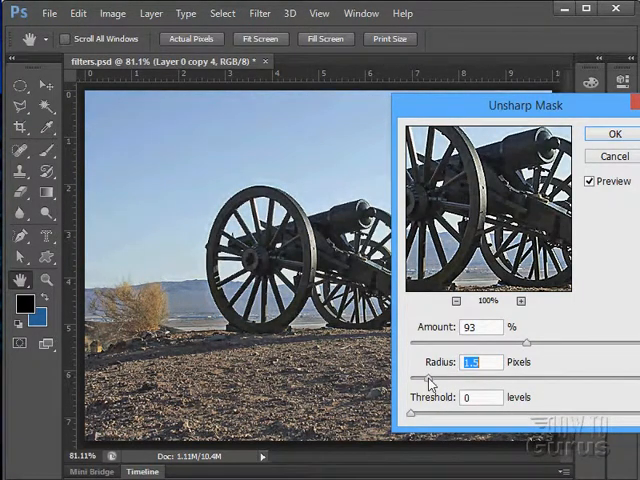
pyautogui.moveTo(432, 378); pyautogui.dragTo(447, 378)
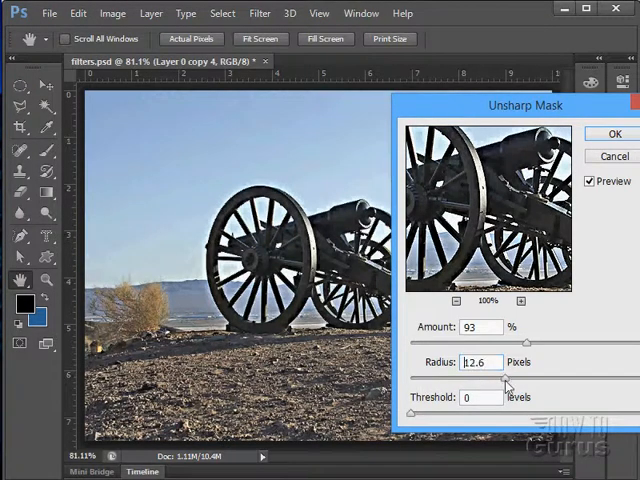
pyautogui.moveTo(508, 379); pyautogui.dragTo(538, 379)
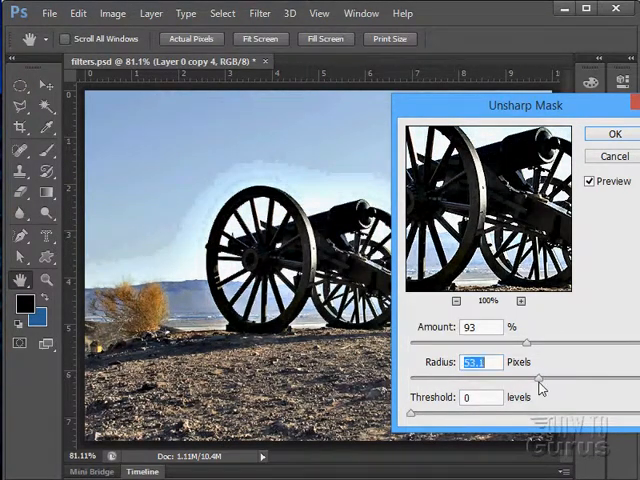
pyautogui.moveTo(540, 378); pyautogui.dragTo(435, 378)
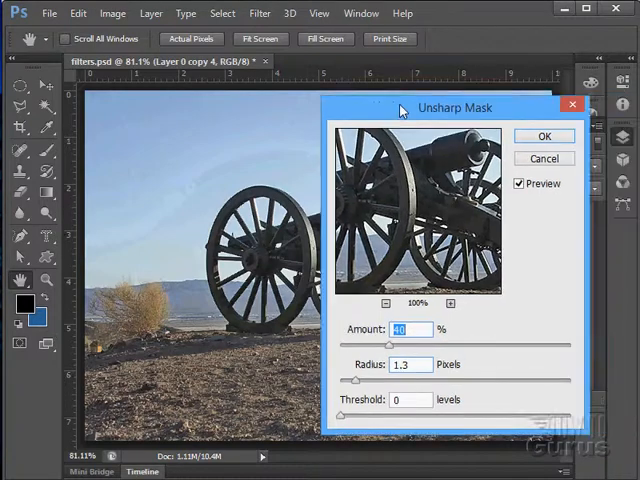
pyautogui.click(543, 135)
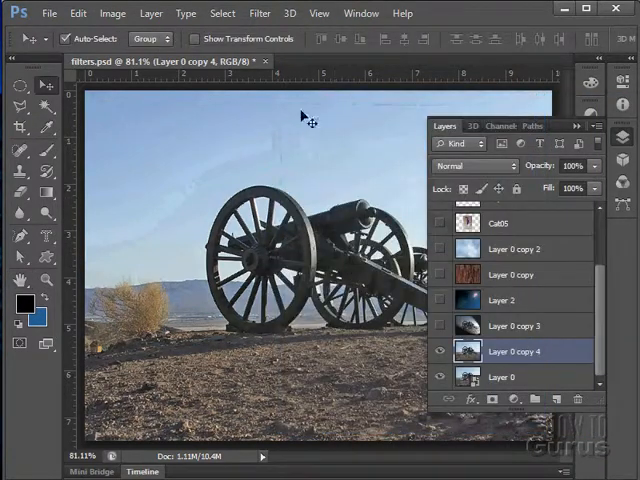
# Step: Open the end screen's Share tab with its social icons and short video link
pyautogui.click(259, 13)
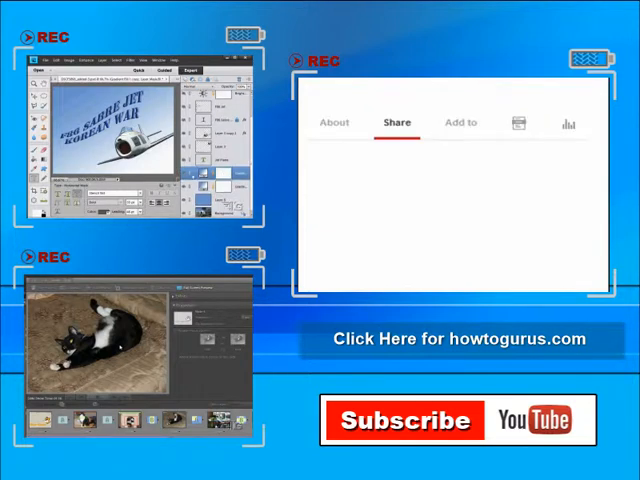
pyautogui.click(397, 122)
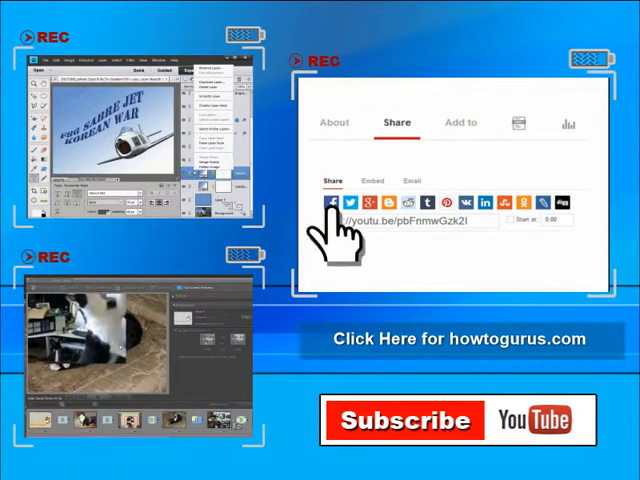